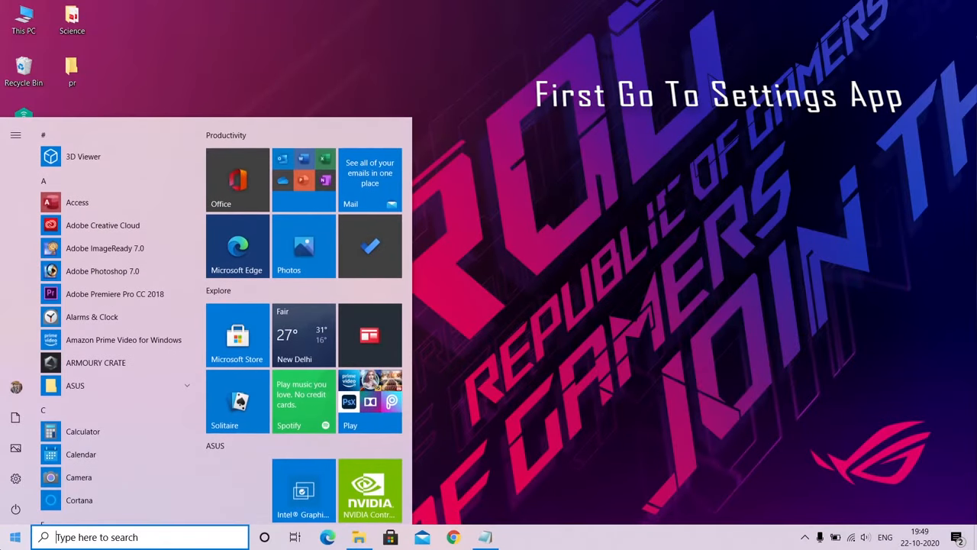
- Open Settings > System > Display and view the advanced display details showing 48 Hz
left_click(15, 478)
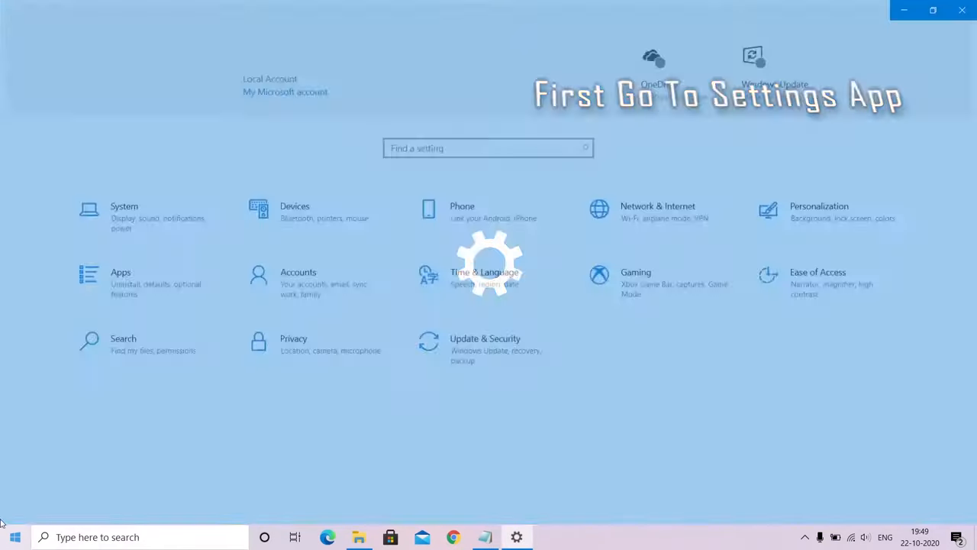
left_click(123, 206)
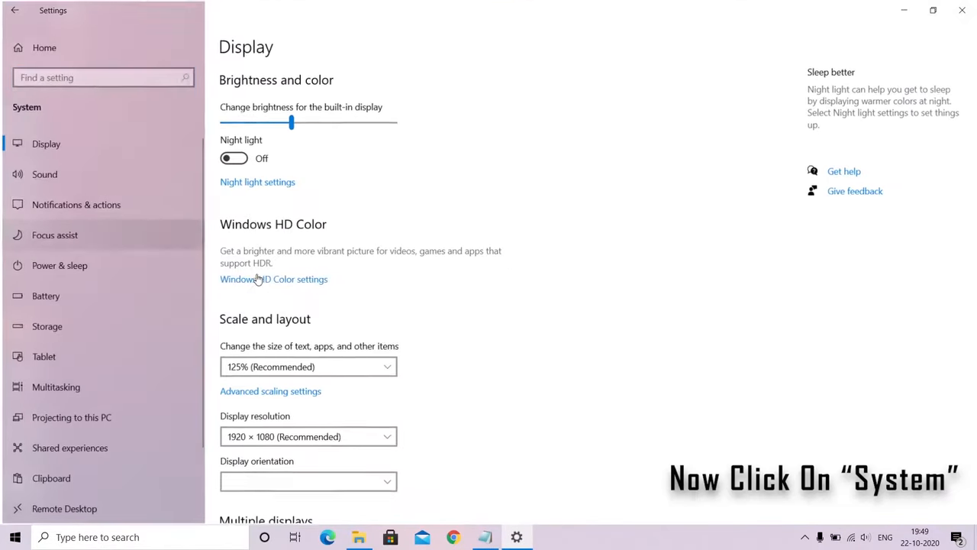
scroll("down", 3)
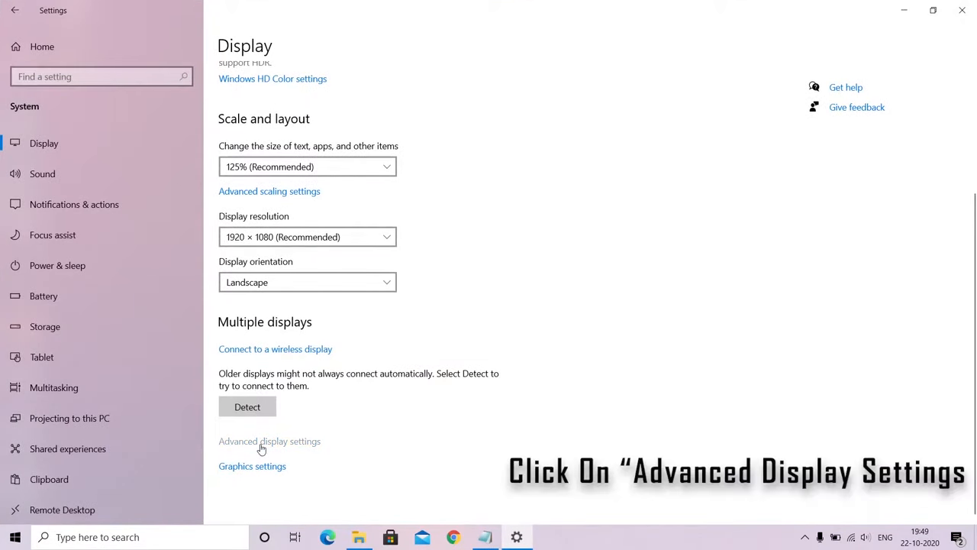
left_click(269, 440)
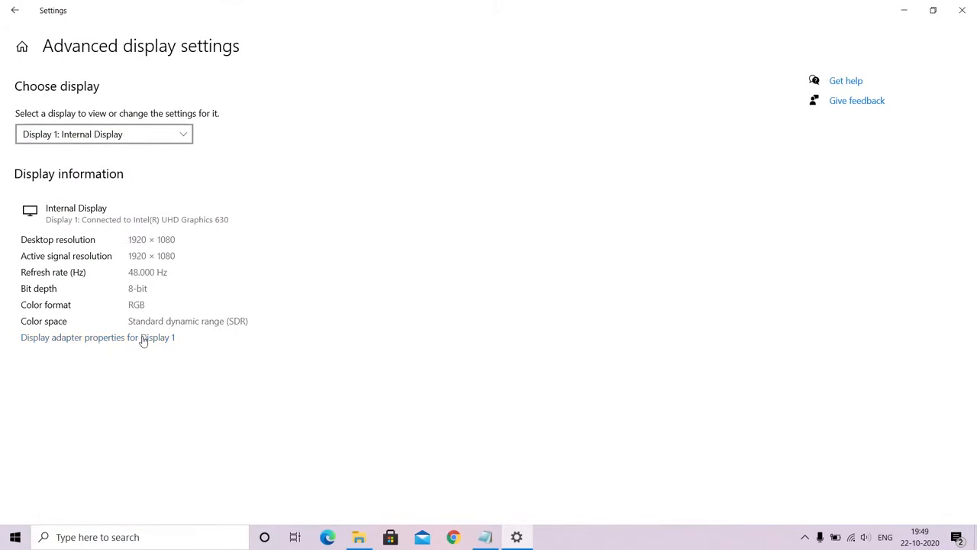
- Set Display 1's screen refresh rate to 120 Hertz in the adapter properties and confirm
left_click(97, 336)
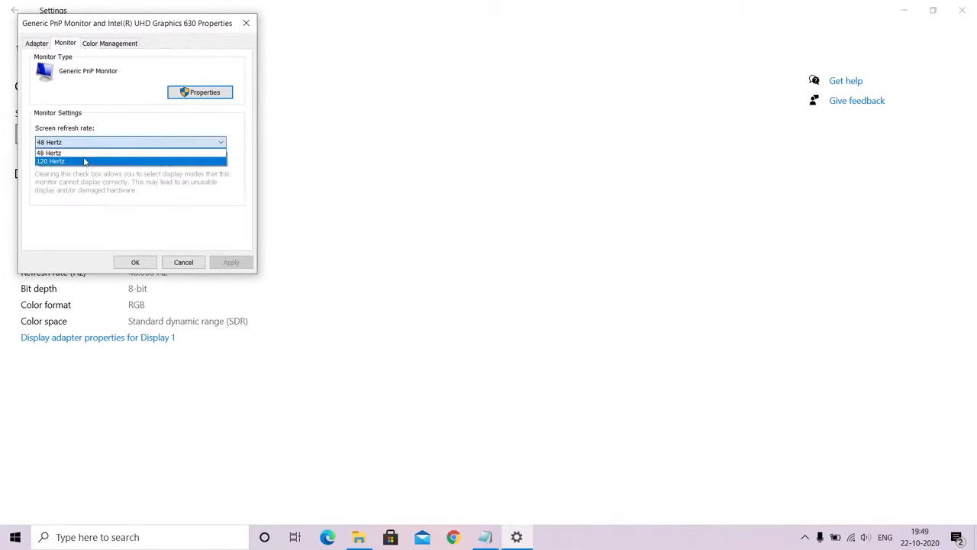
left_click(50, 161)
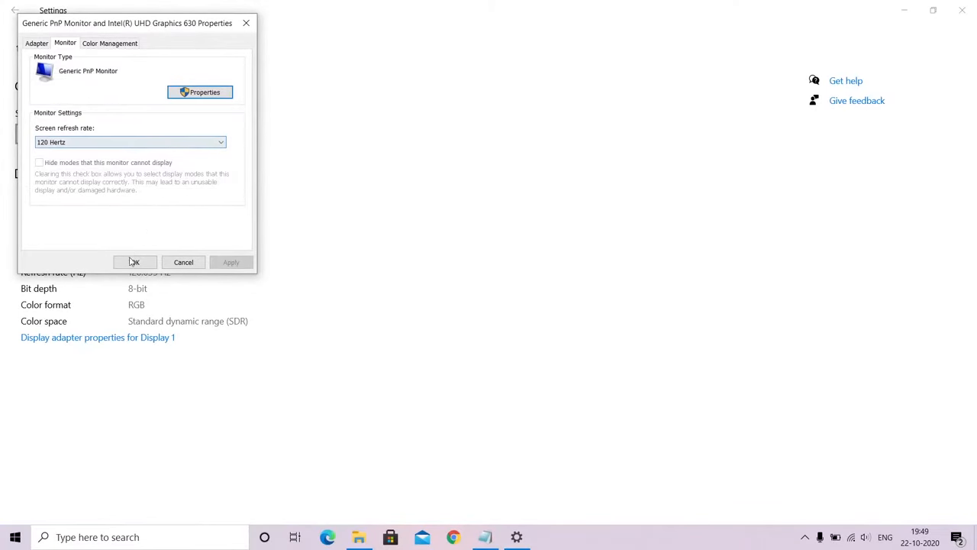
left_click(134, 261)
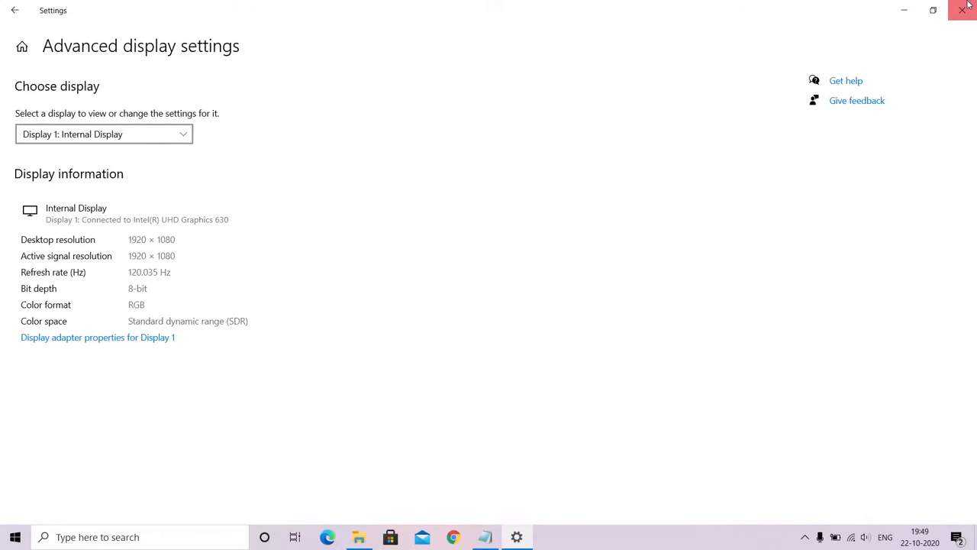
- Close Settings, launch Intel UHD Graphics Control Panel, view Options and Support, then go Home
left_click(14, 536)
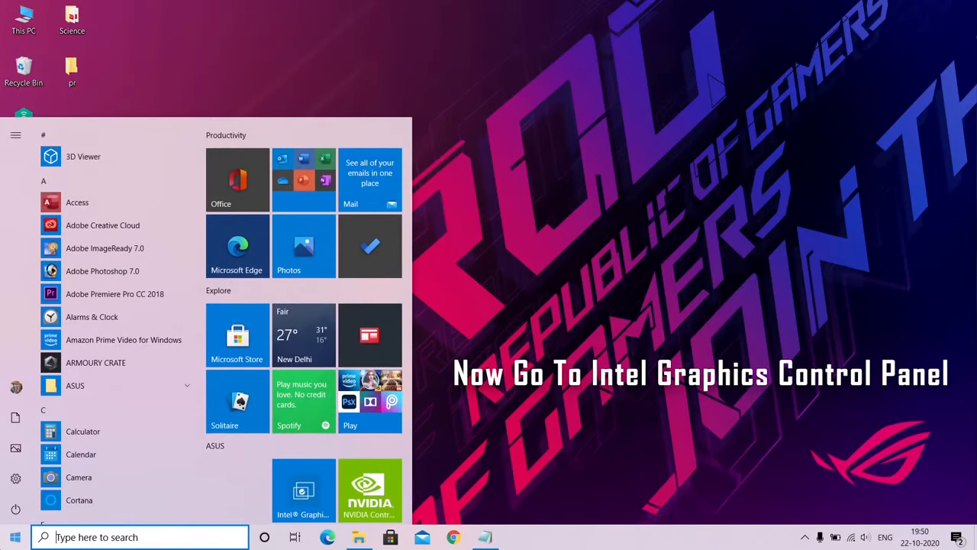
left_click(14, 537)
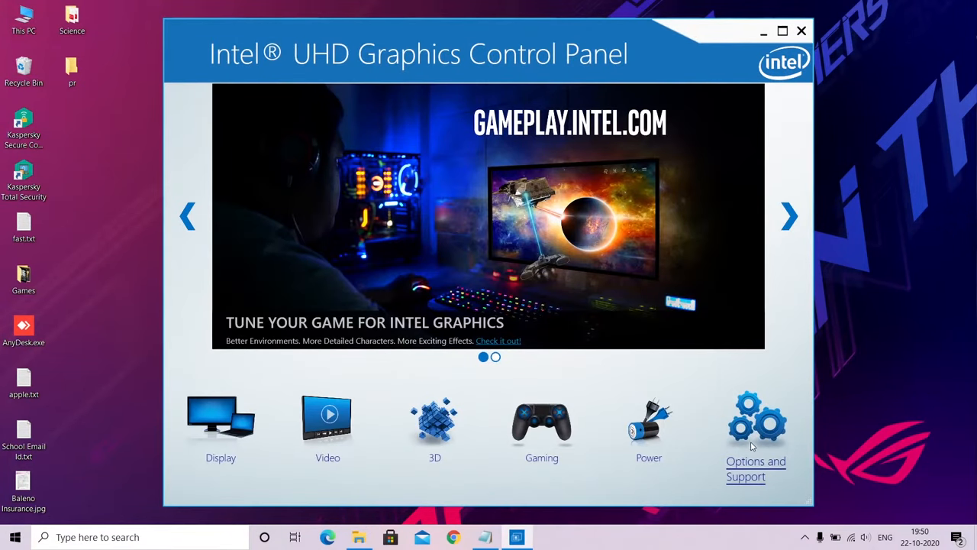
left_click(756, 423)
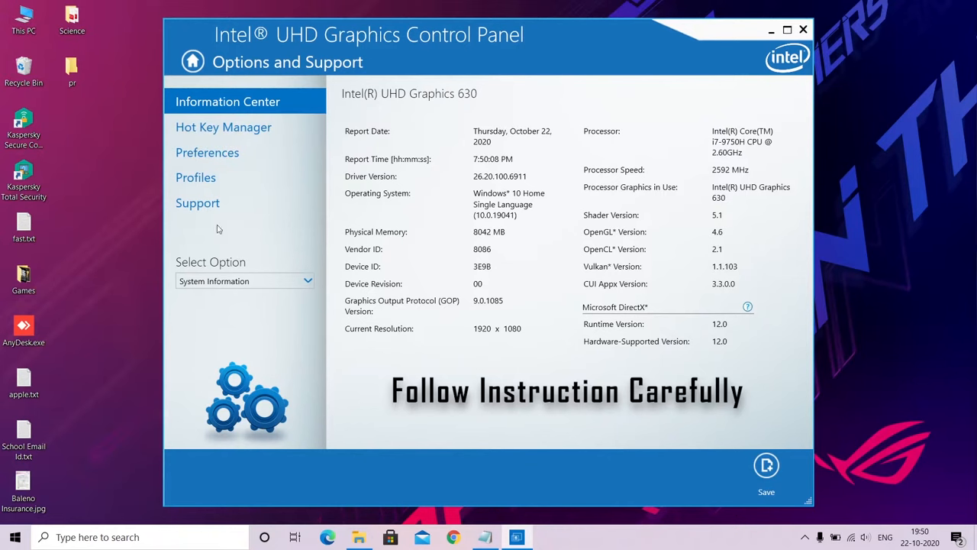
left_click(193, 62)
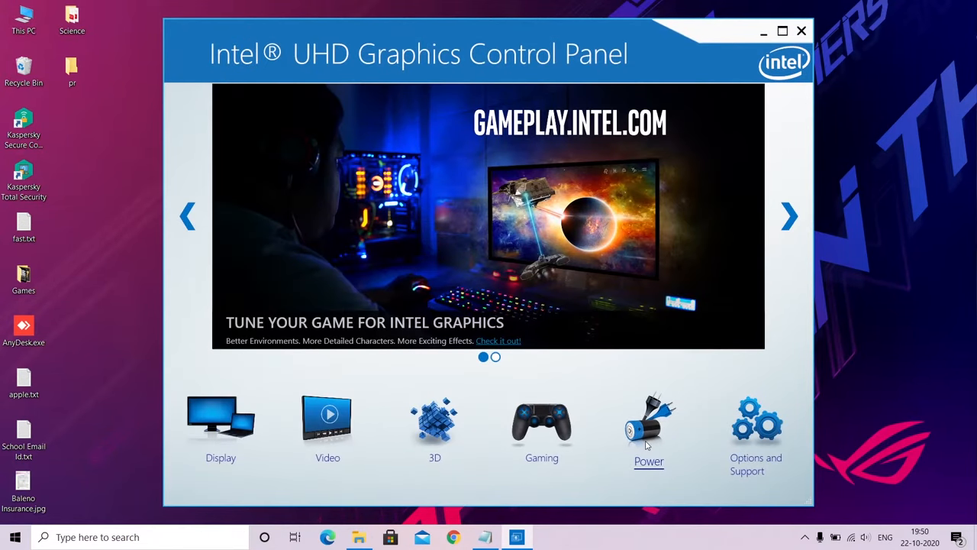
- Disable Display Power Saving Technology for the On Battery power plan and keep the change
left_click(648, 424)
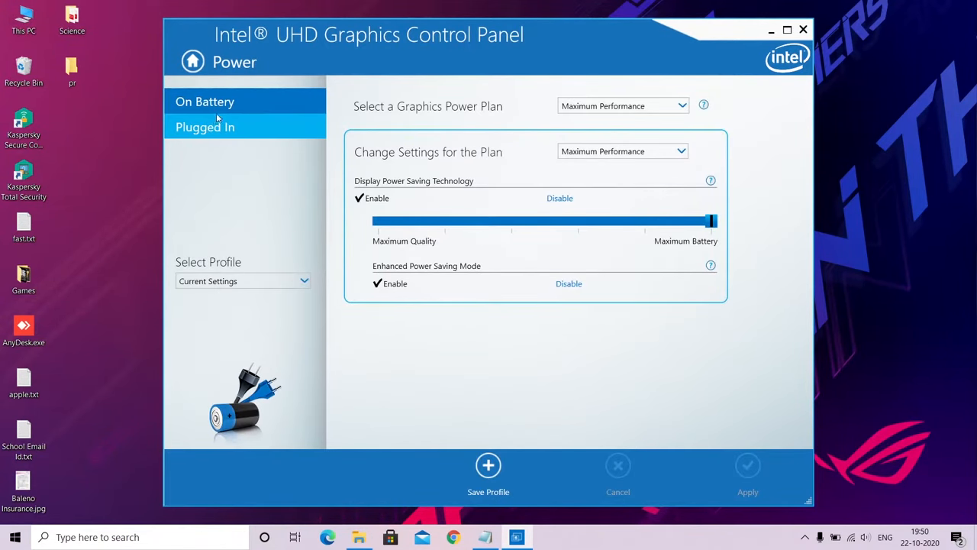
left_click(205, 101)
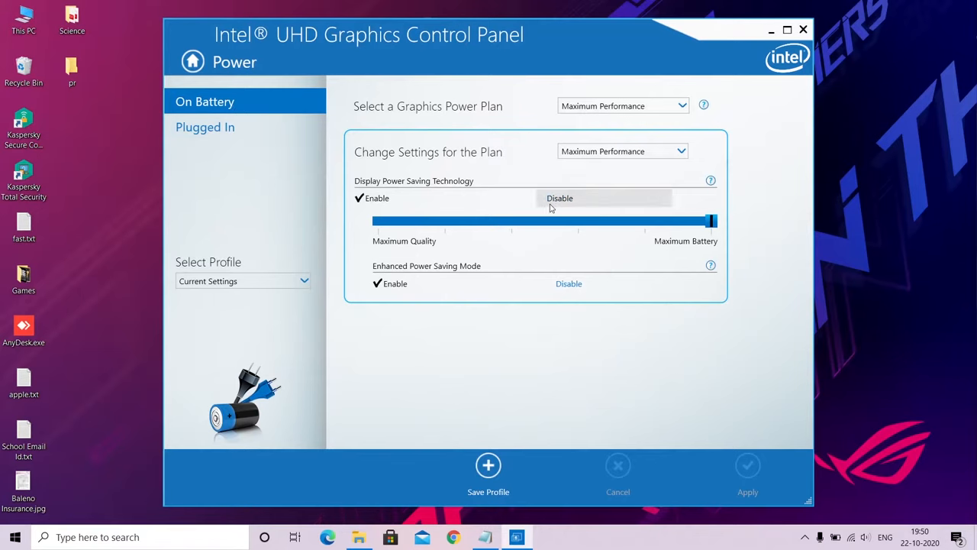
left_click(376, 197)
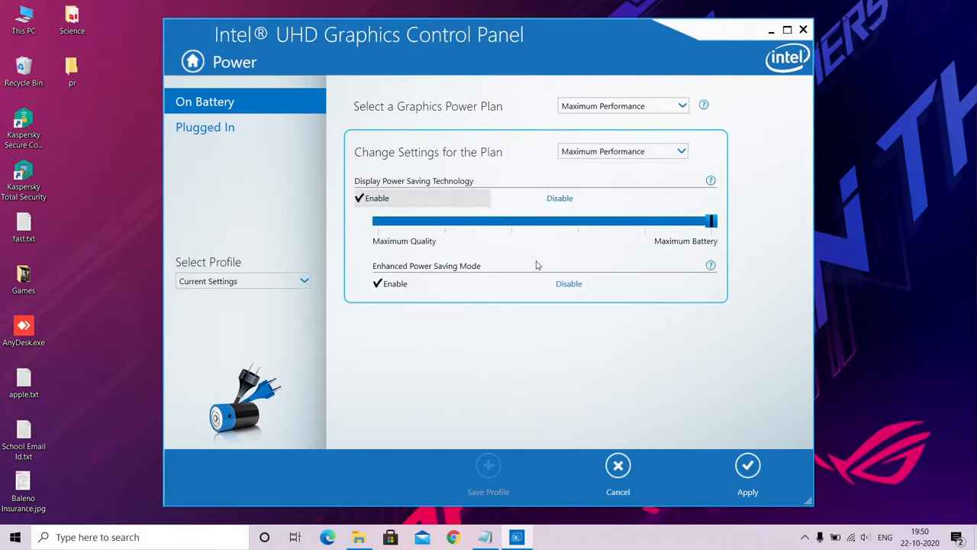
left_click(747, 466)
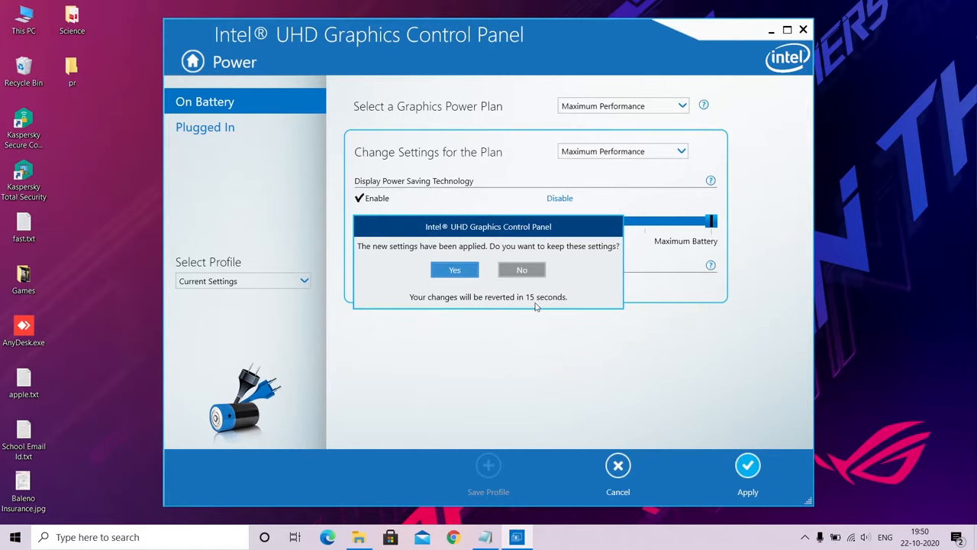
left_click(455, 270)
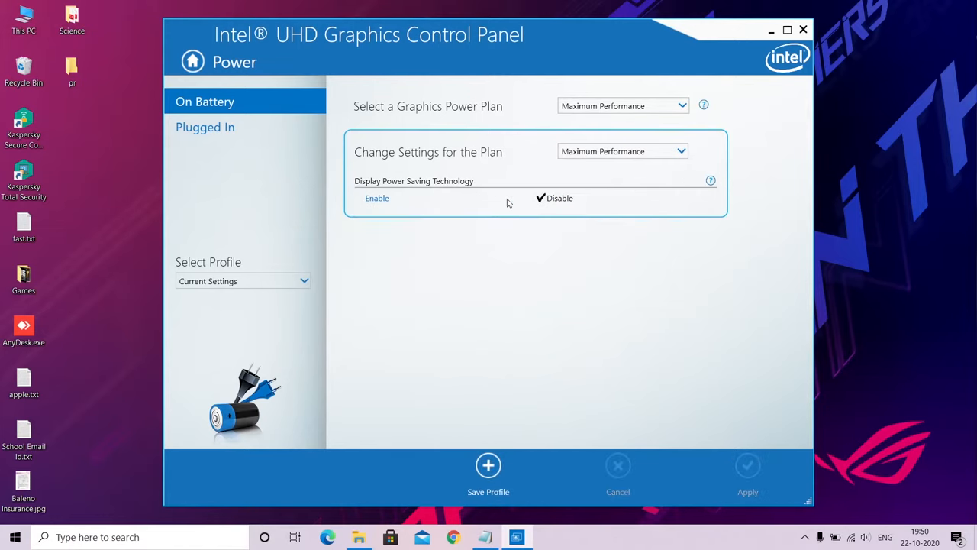
- Review the Plugged In power settings, then close the graphics control panel
left_click(205, 126)
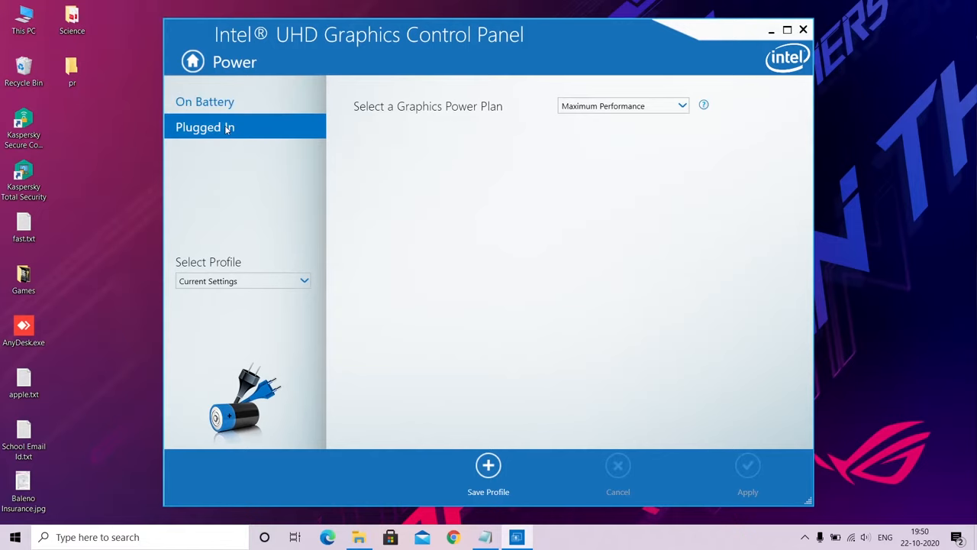
left_click(243, 280)
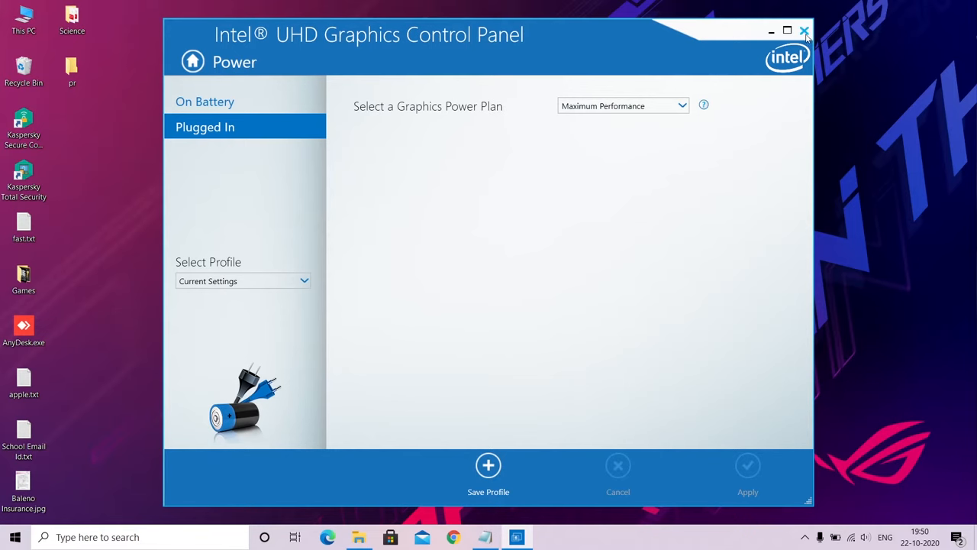
left_click(804, 31)
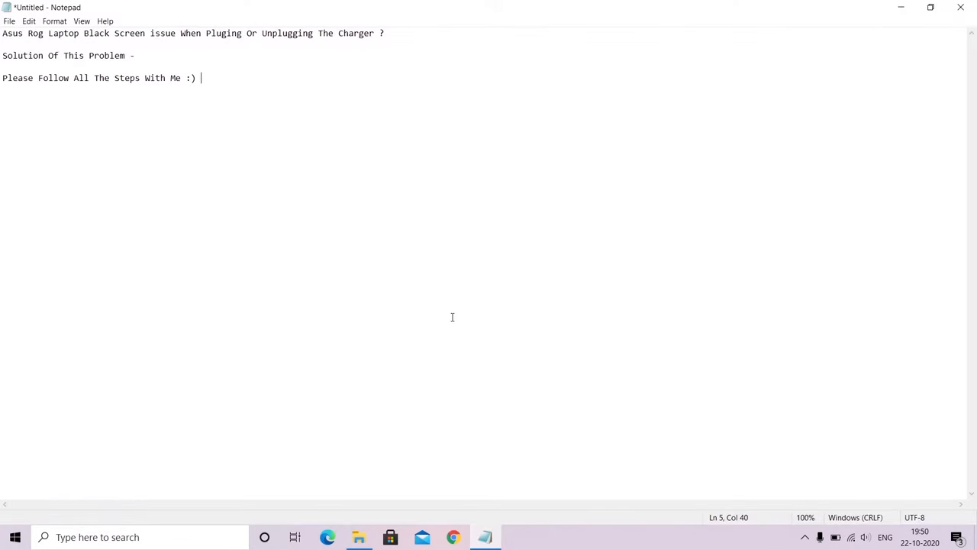
- Type 'Now Problem Is Solved ;' as a new closing line, fixing a typo
type("Nw")
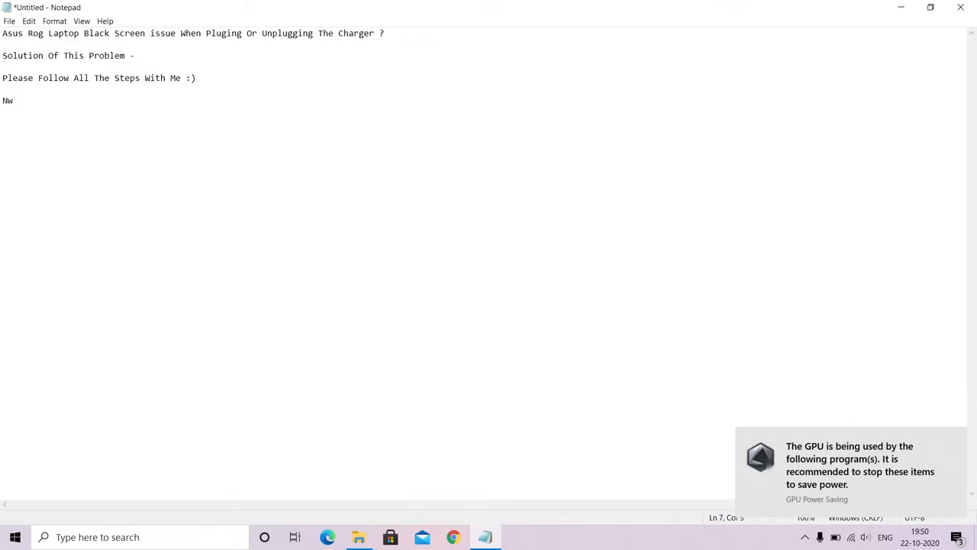
key("backspace")
type("ow Probl")
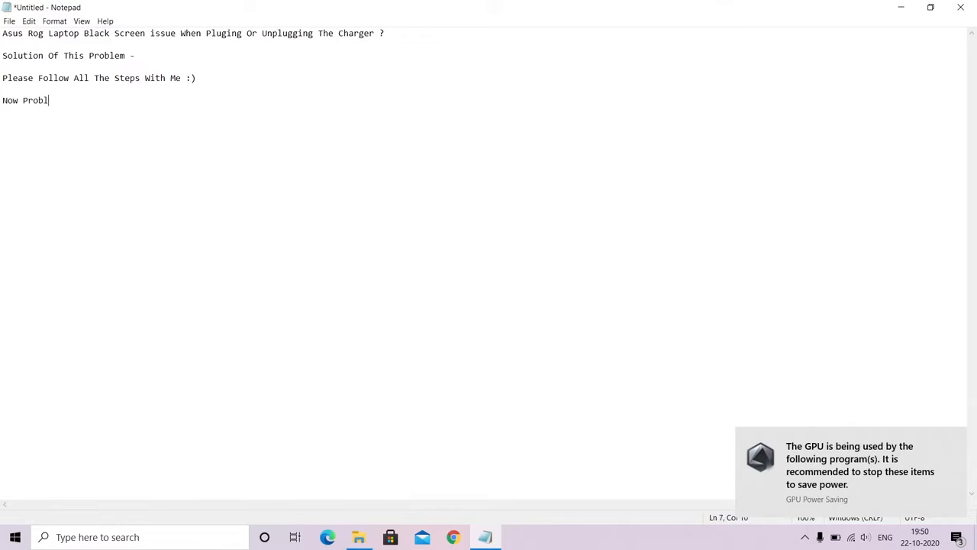
type("em Is So")
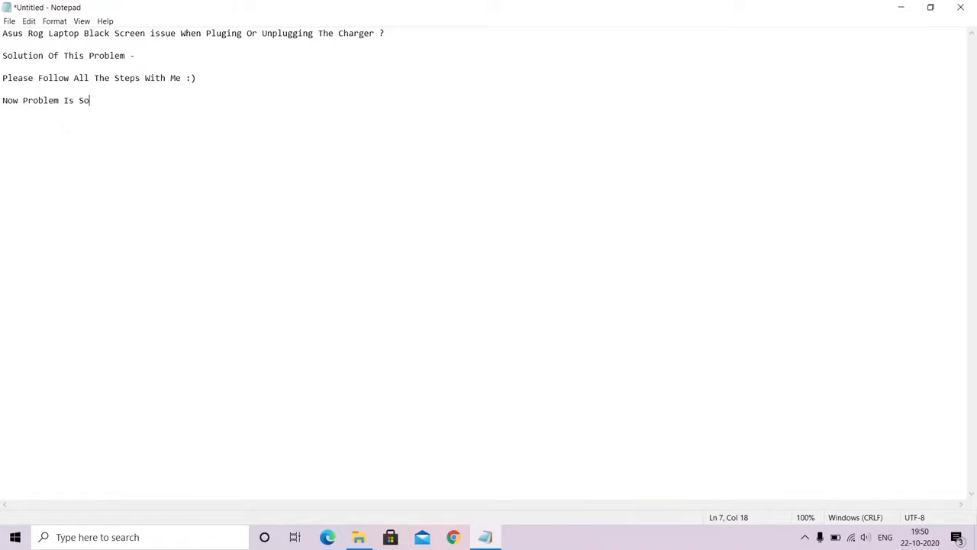
type("lved ;")
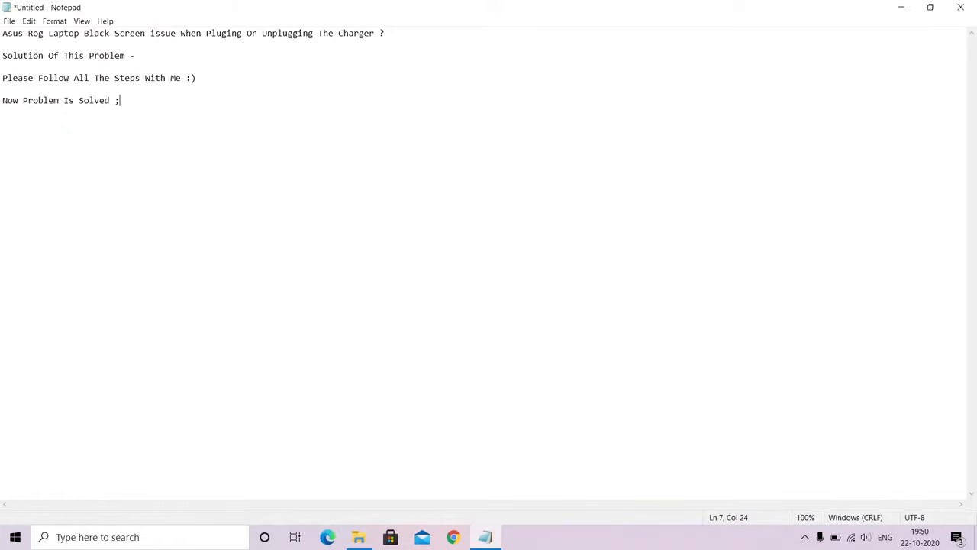